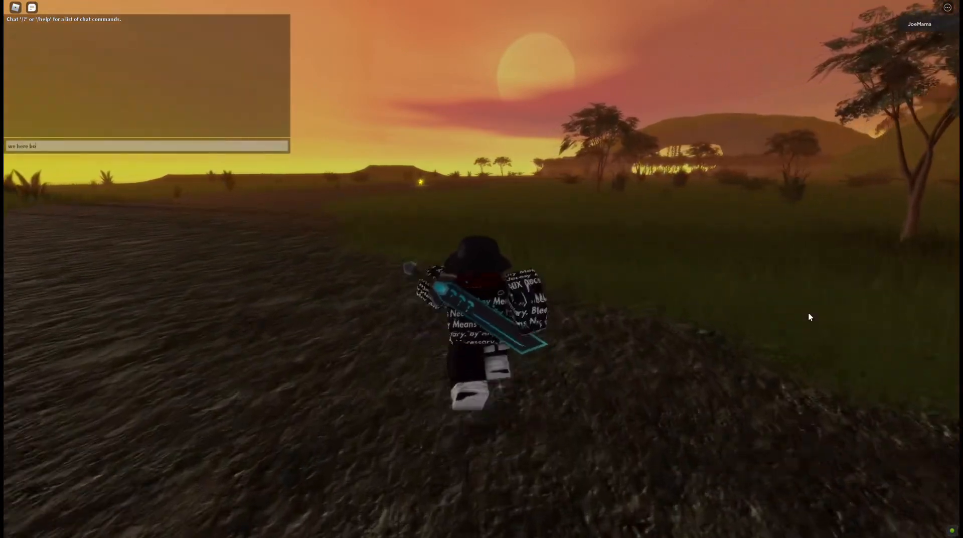
Send a greeting and a short follow-up message in the chat before the title screen.
{"action": "key", "text": "Return"}
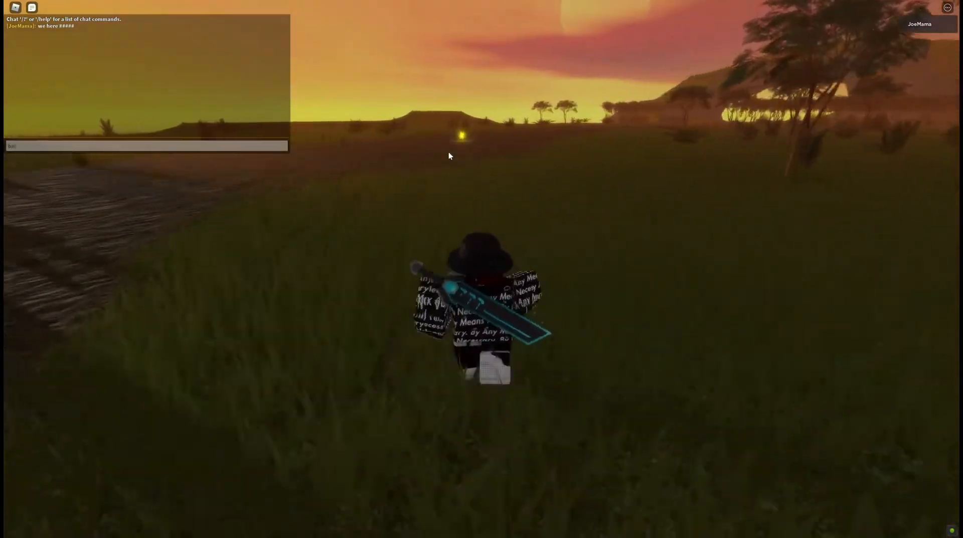
{"action": "key", "text": "Return"}
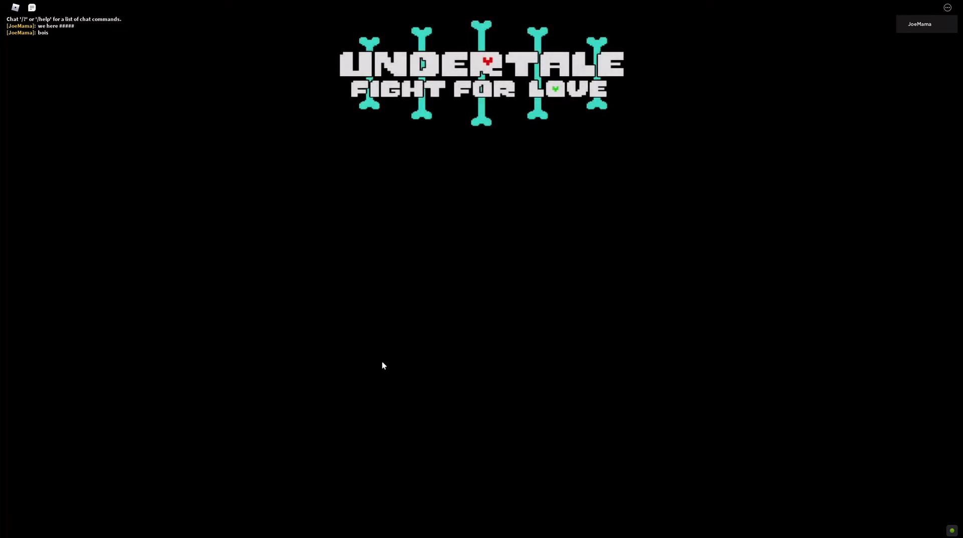
Post the excited message 'OMGGGG' in chat during the ending credits.
{"action": "type", "text": "OMGGGG"}
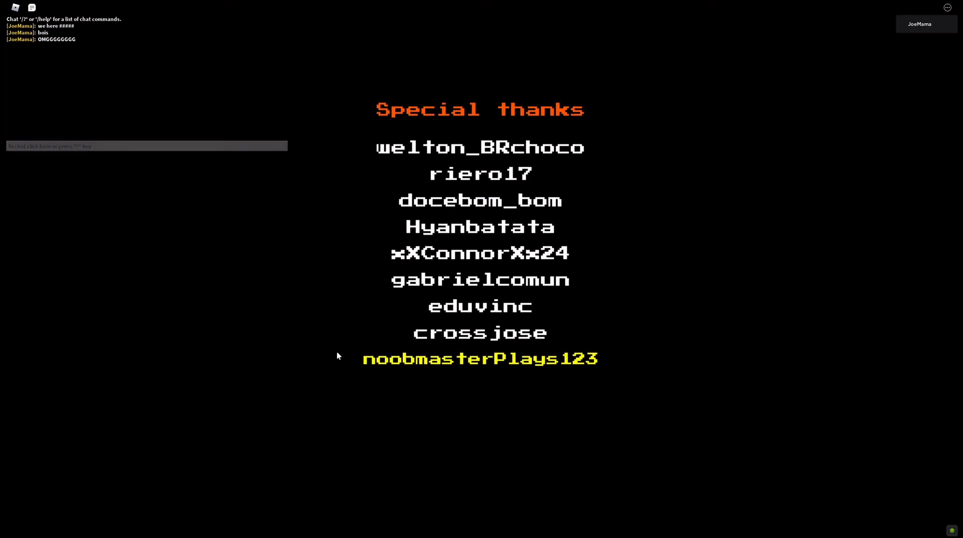
{"action": "mouse_move", "coordinate": [482, 336]}
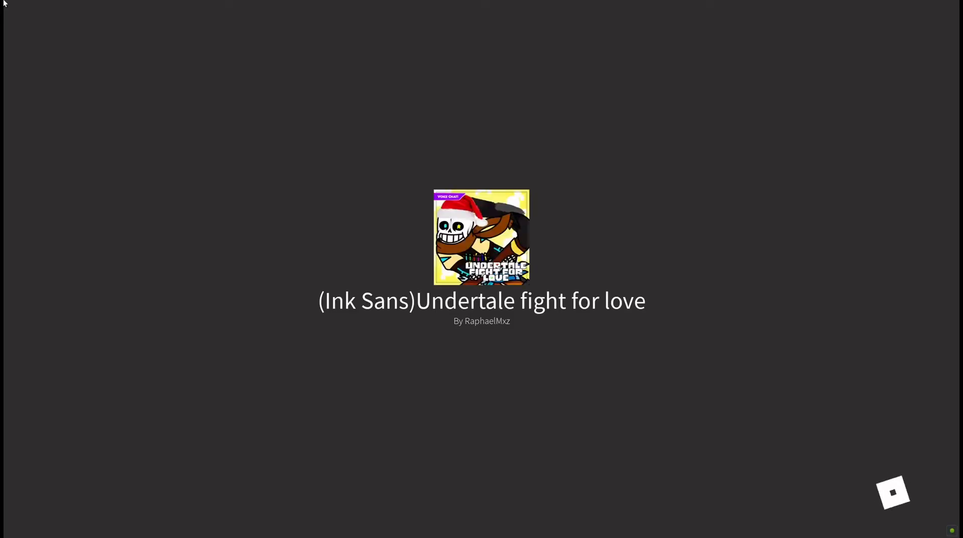
{"action": "mouse_move", "coordinate": [404, 264]}
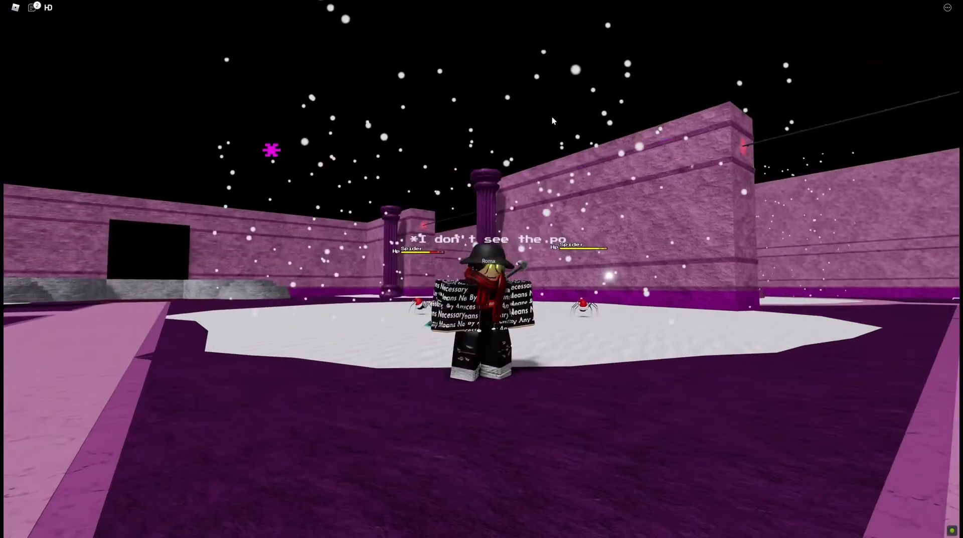
{"action": "mouse_move", "coordinate": [553, 119]}
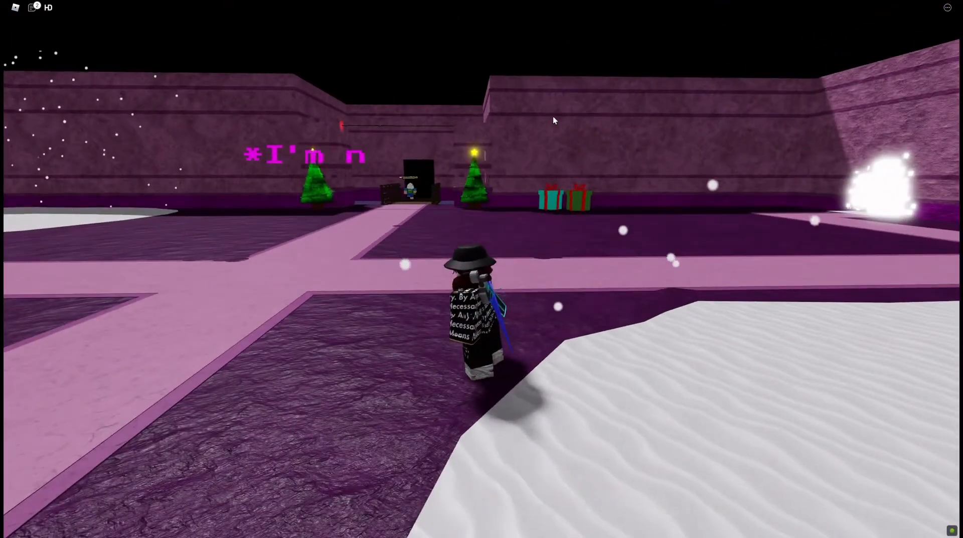